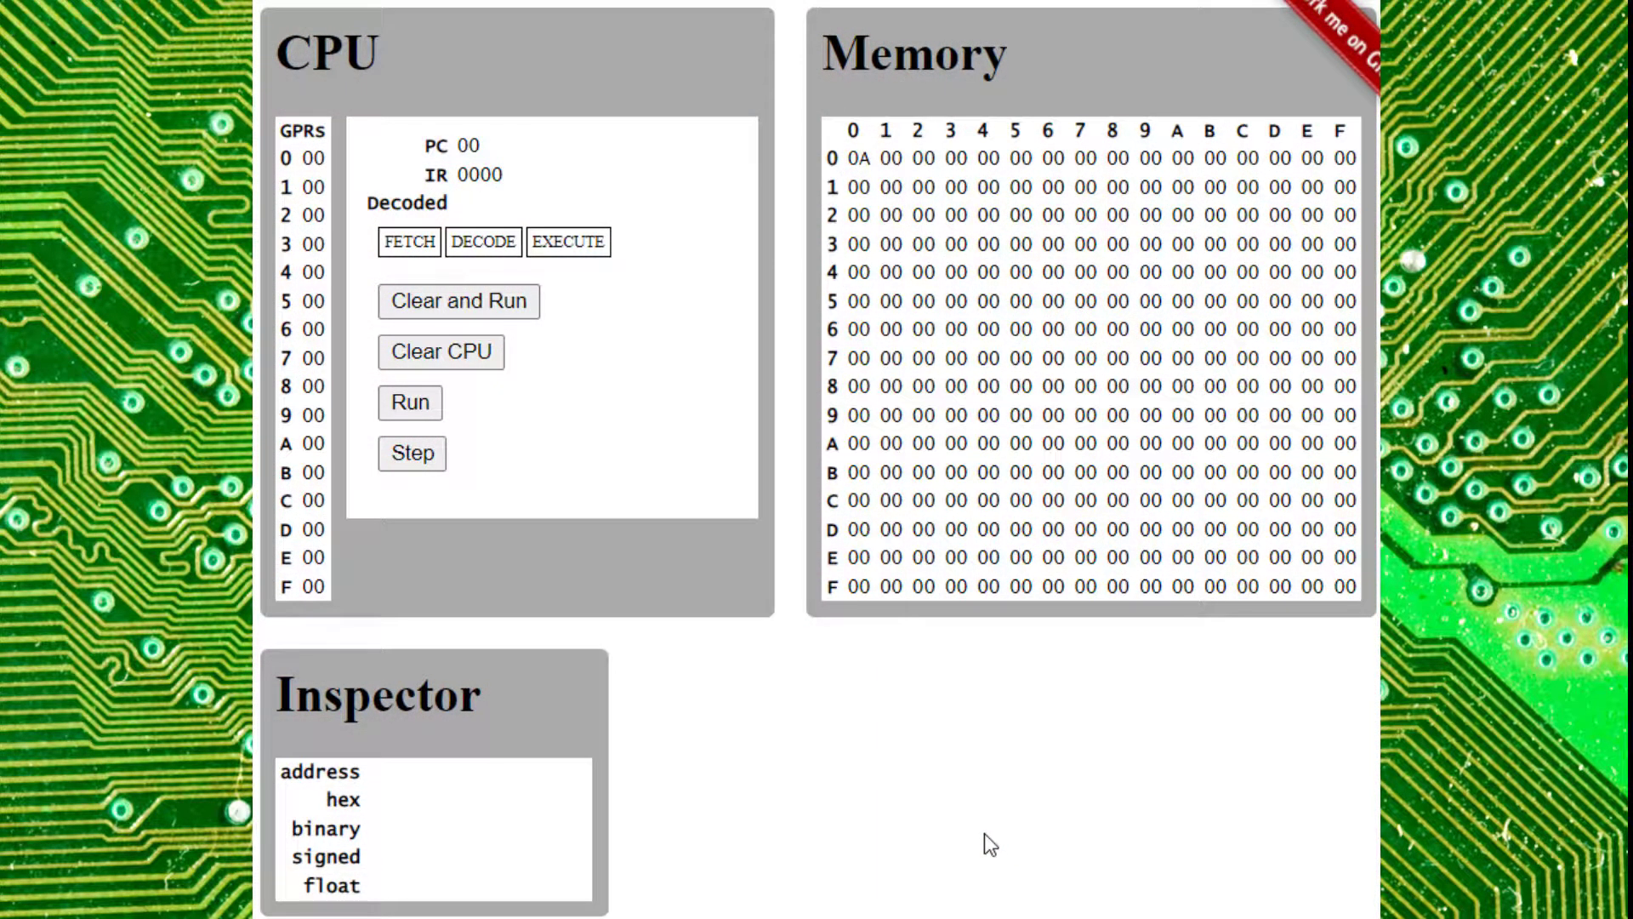
{"action": "mouse_move", "coordinate": [295, 76]}
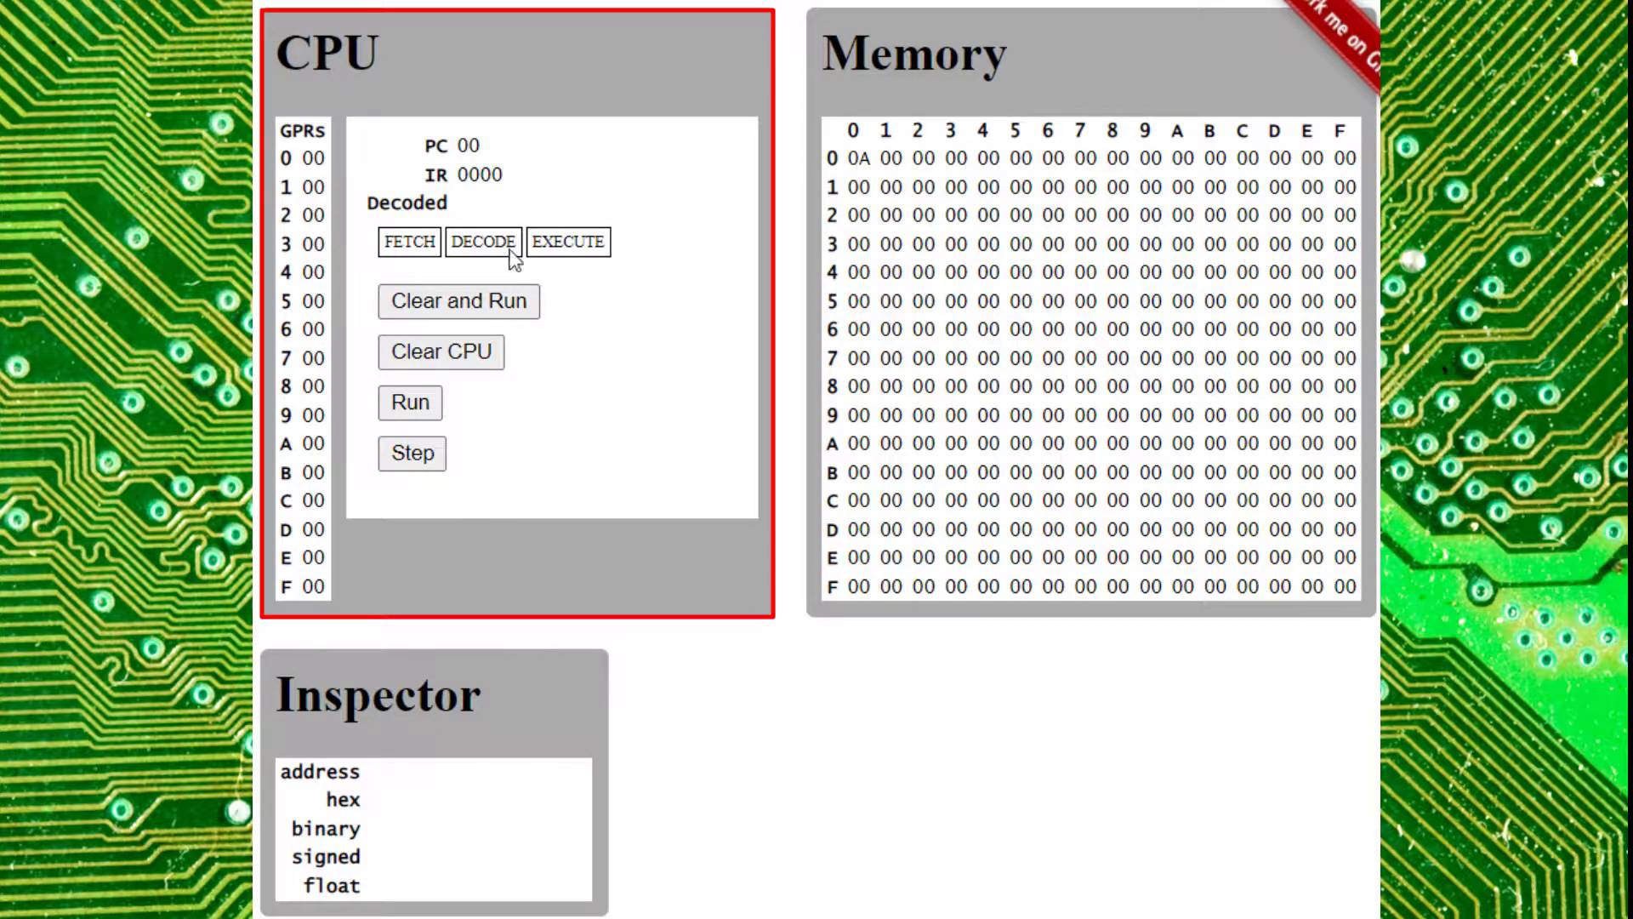
{"action": "mouse_move", "coordinate": [339, 153]}
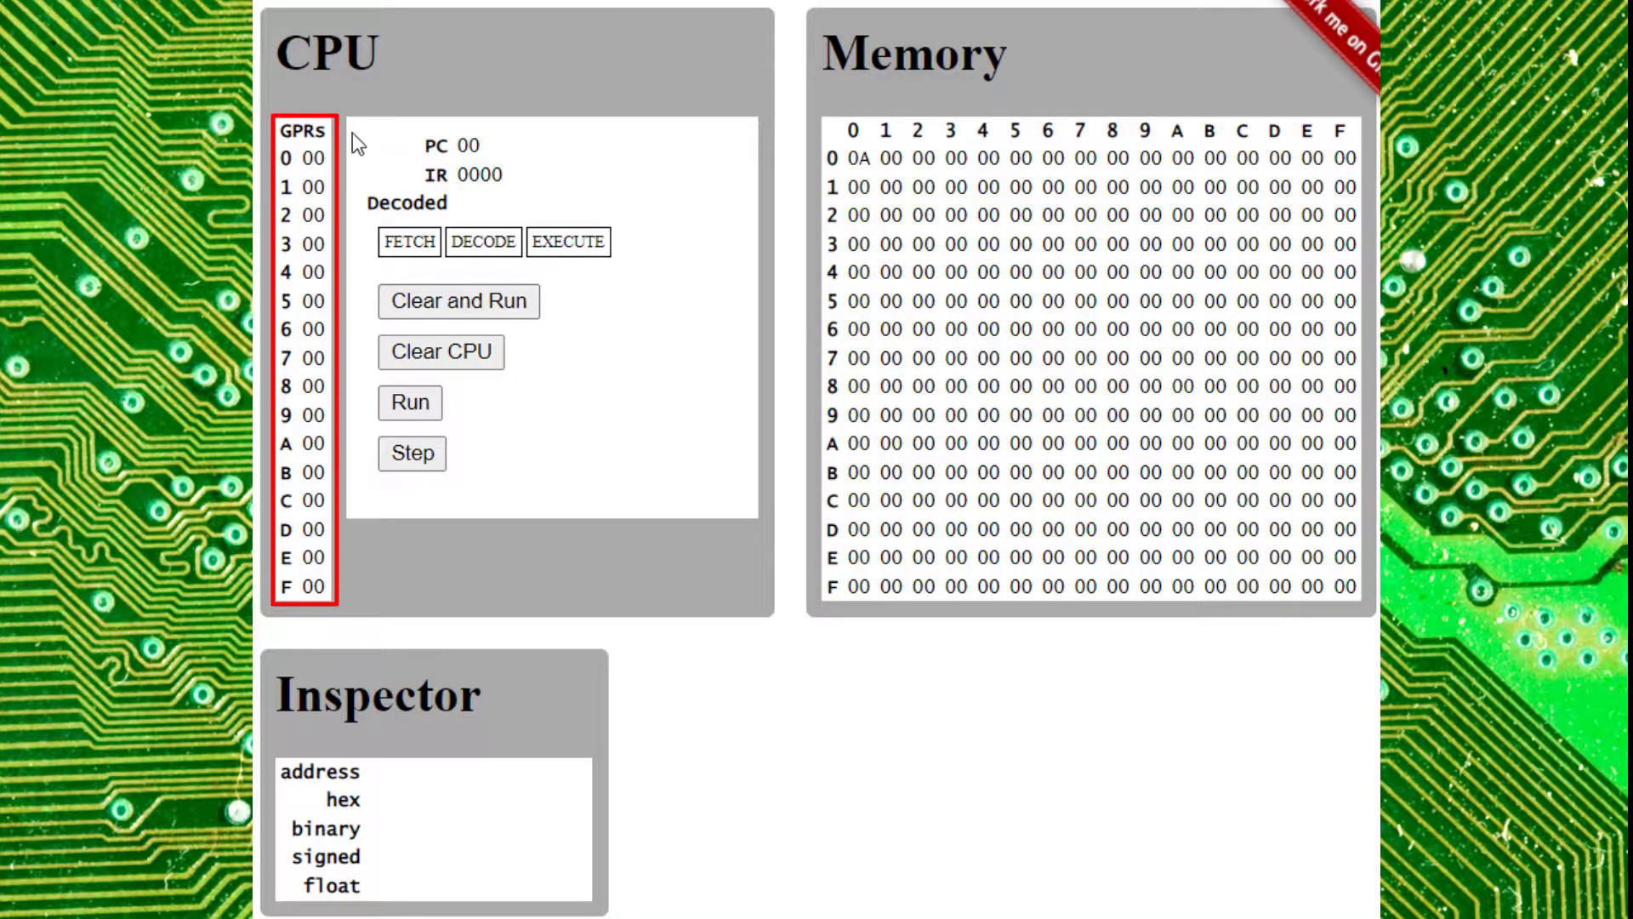
{"action": "mouse_move", "coordinate": [335, 620]}
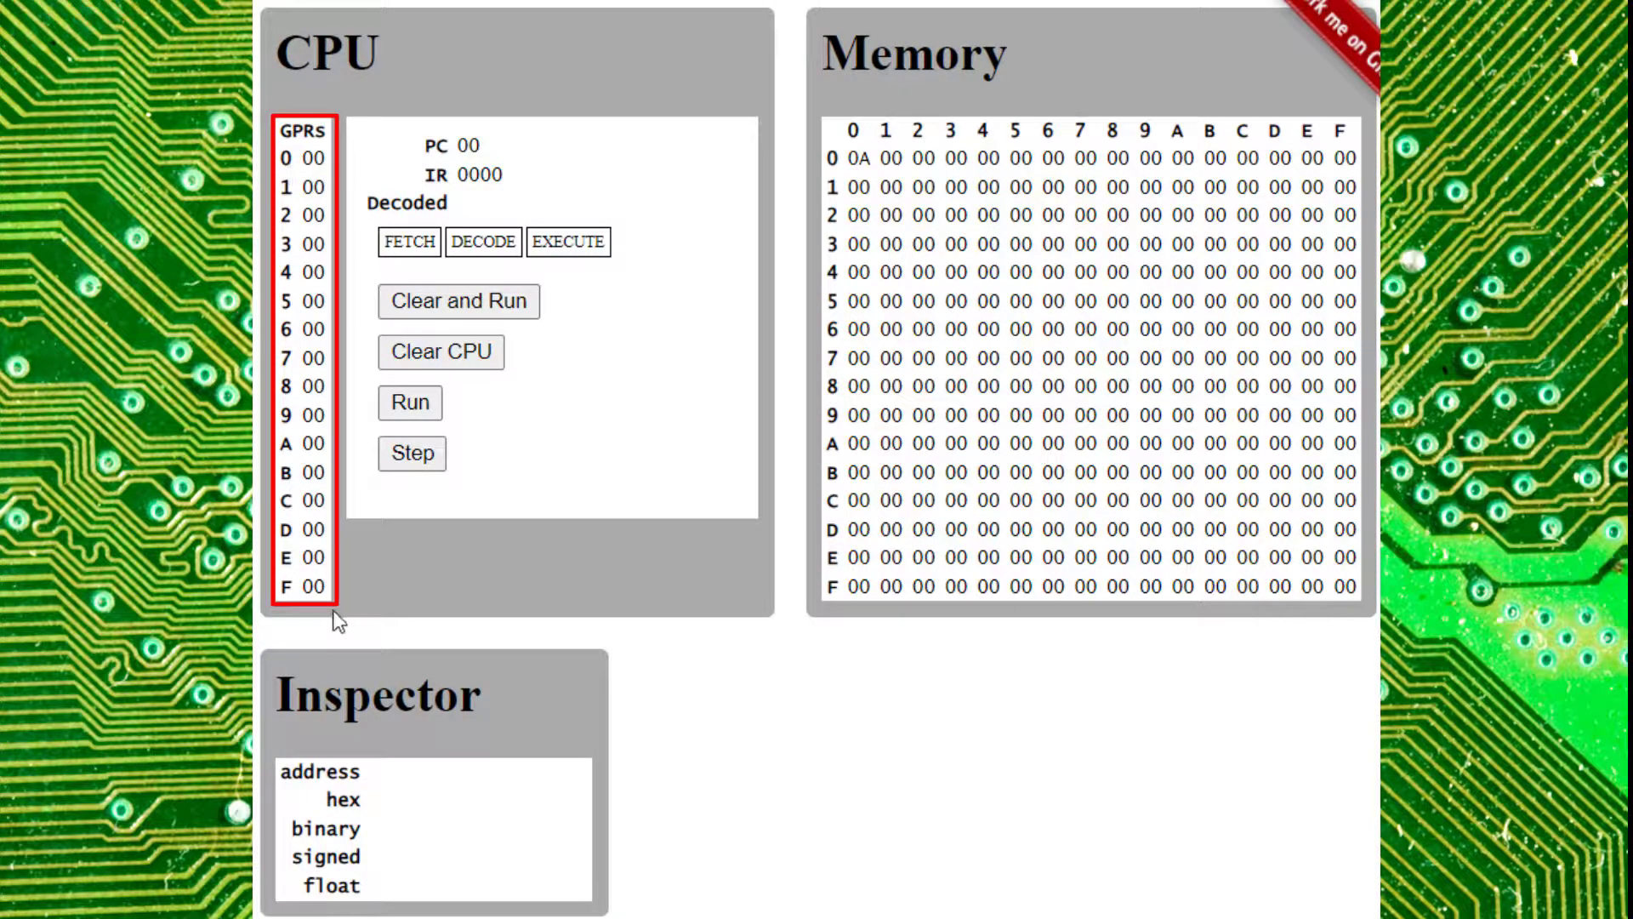
{"action": "mouse_move", "coordinate": [377, 382]}
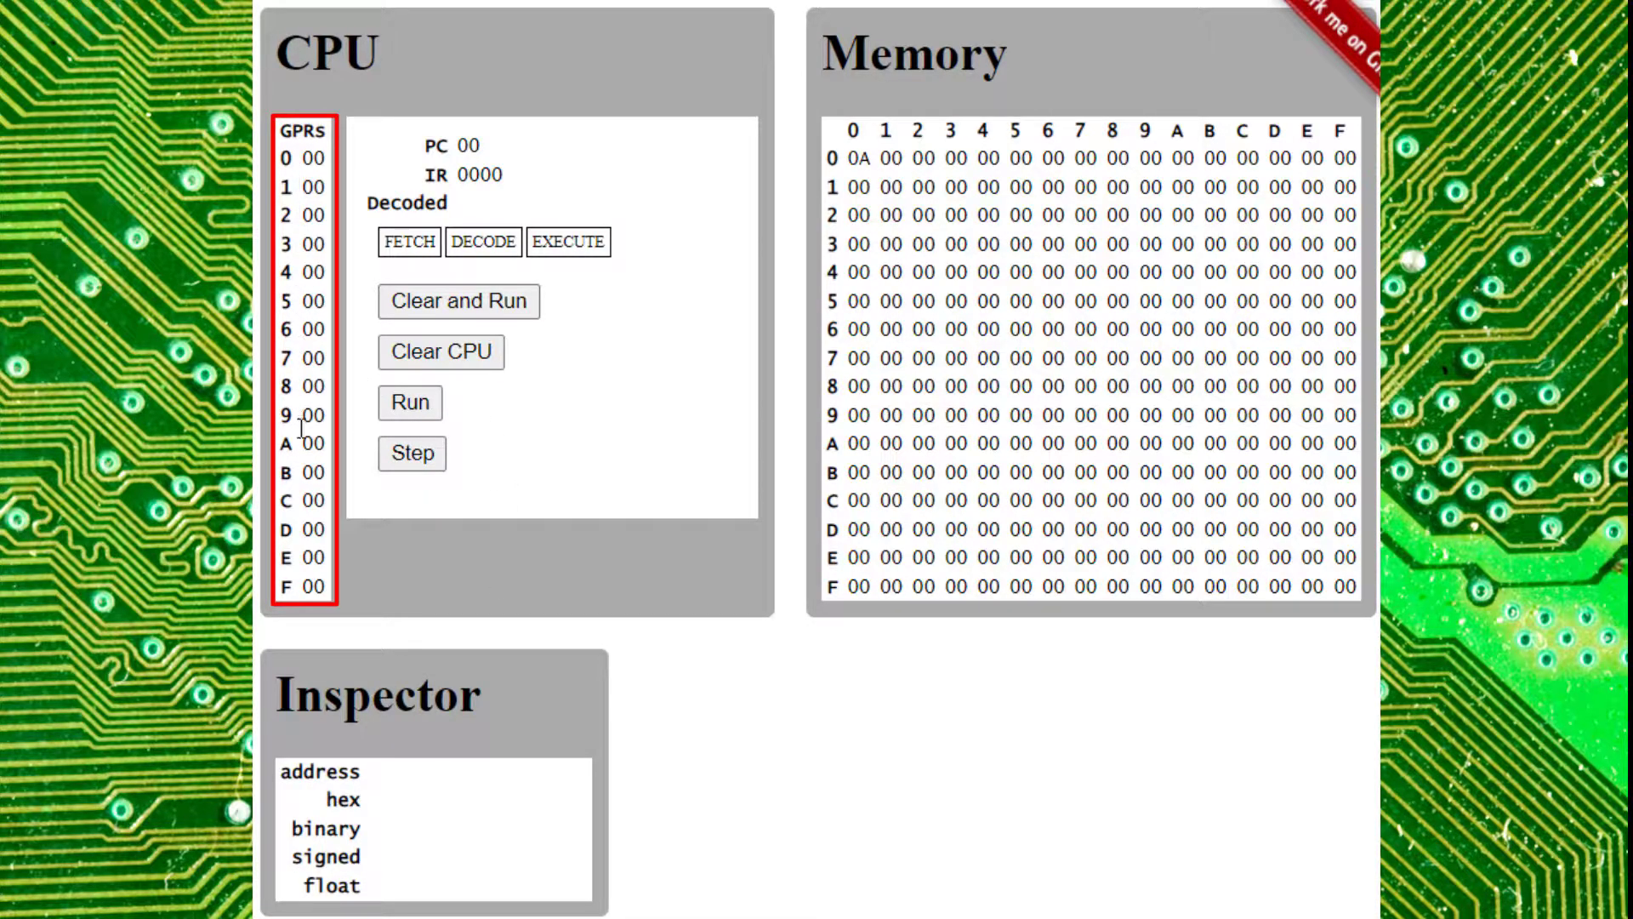
{"action": "mouse_move", "coordinate": [301, 450]}
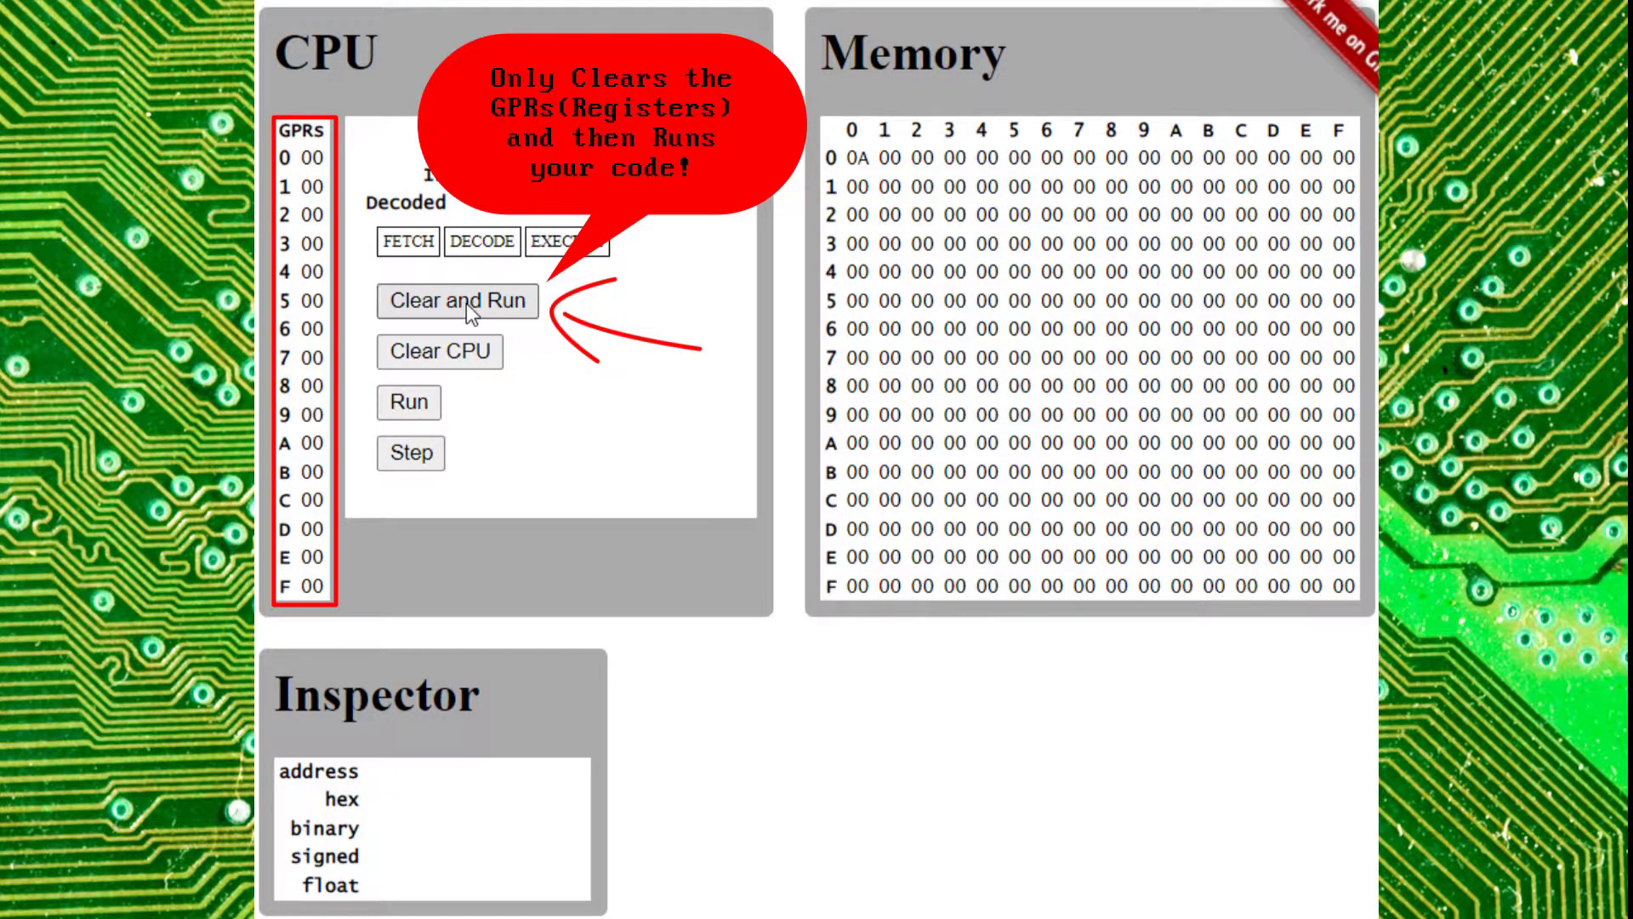
{"action": "mouse_move", "coordinate": [439, 351]}
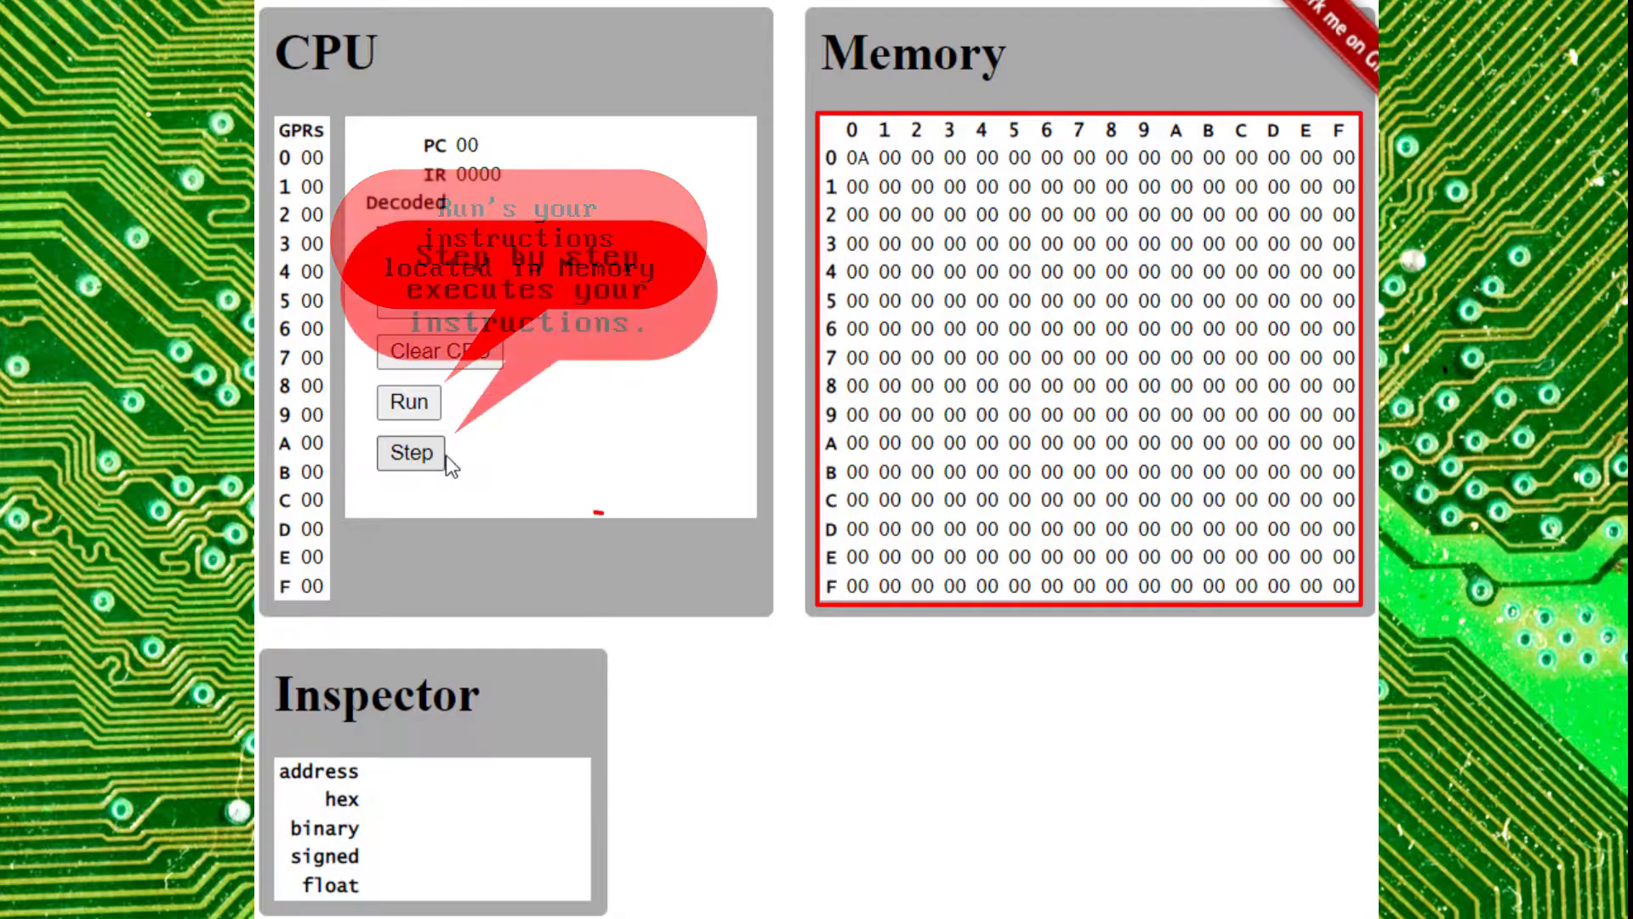
- Reset memory so the 0A in the first cell becomes 00 and all cells read 00
{"action": "left_click", "coordinate": [1078, 157]}
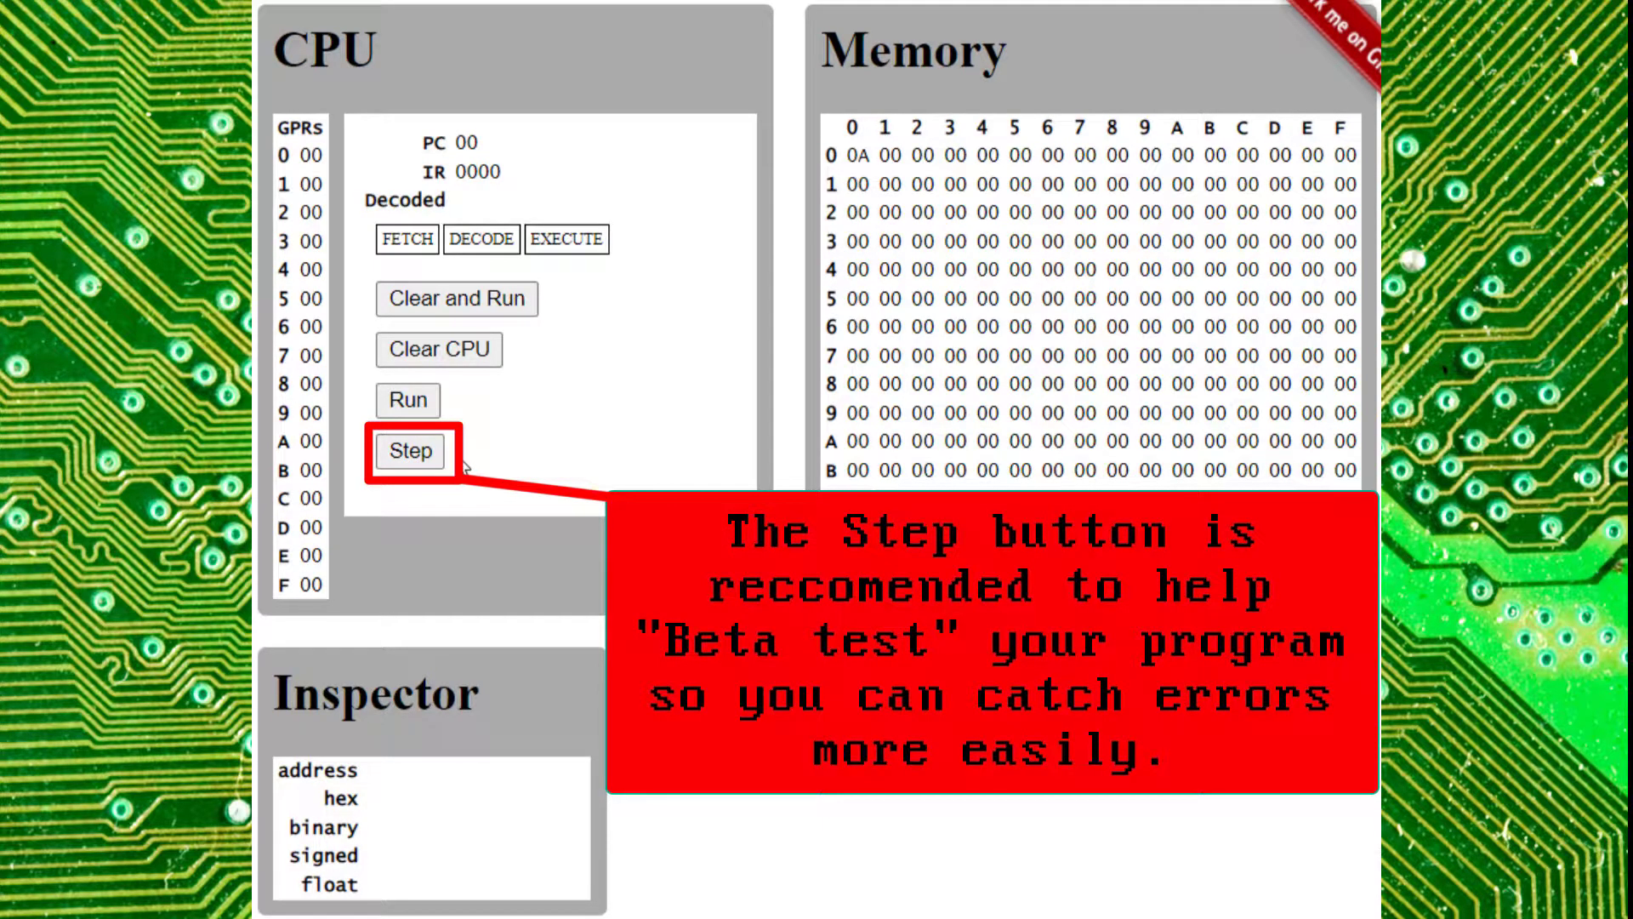
{"action": "mouse_move", "coordinate": [547, 409]}
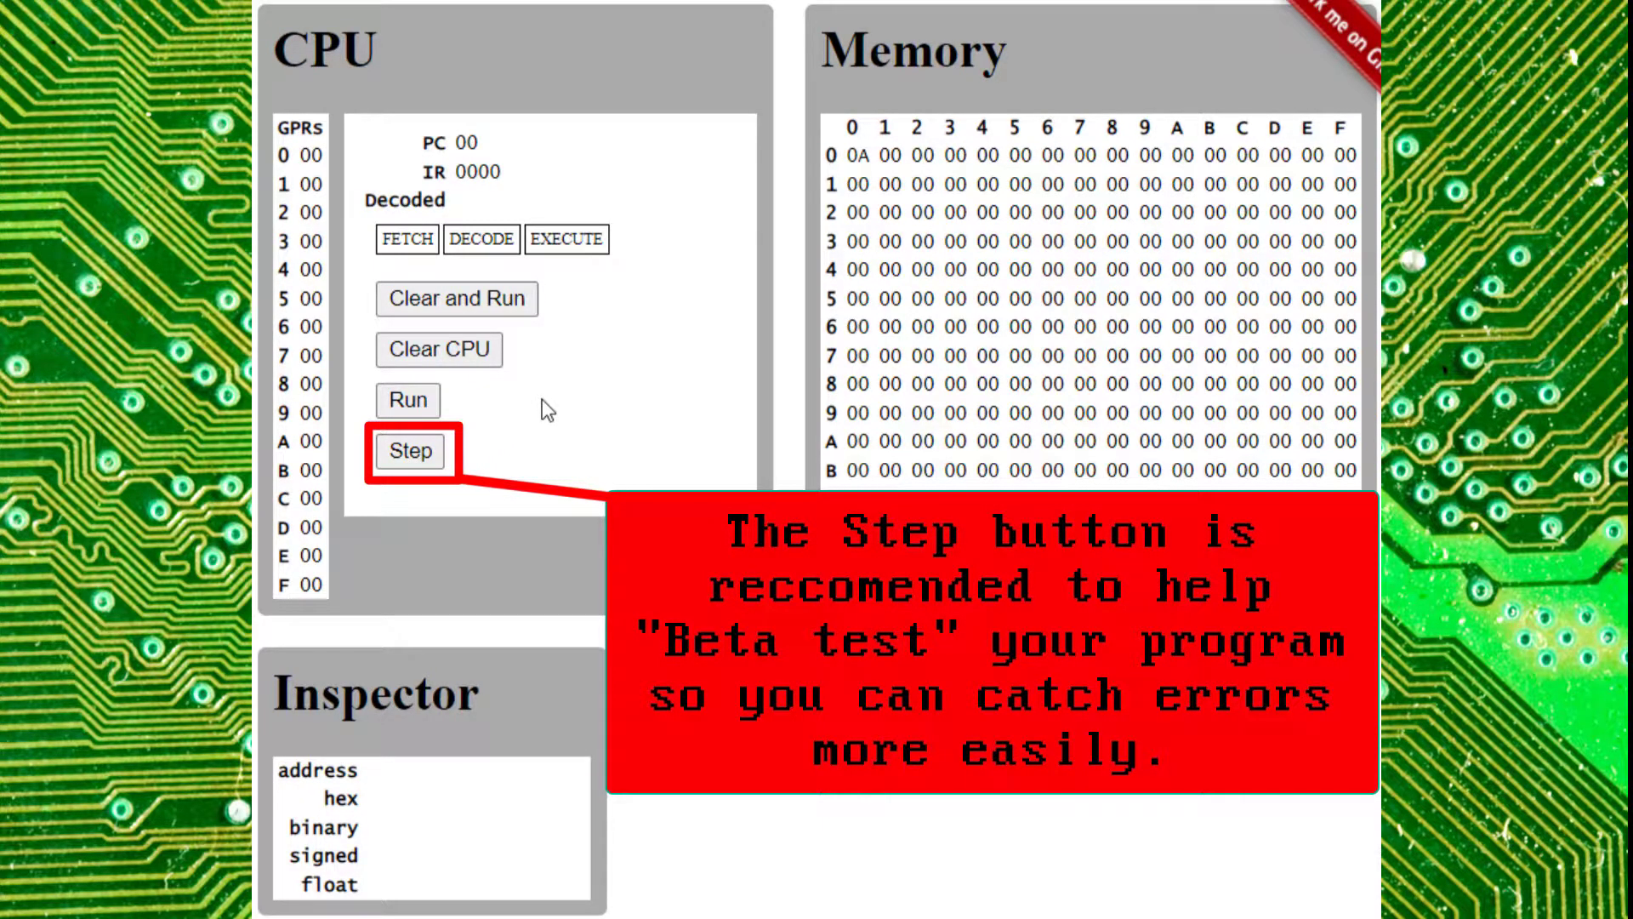
{"action": "mouse_move", "coordinate": [504, 430]}
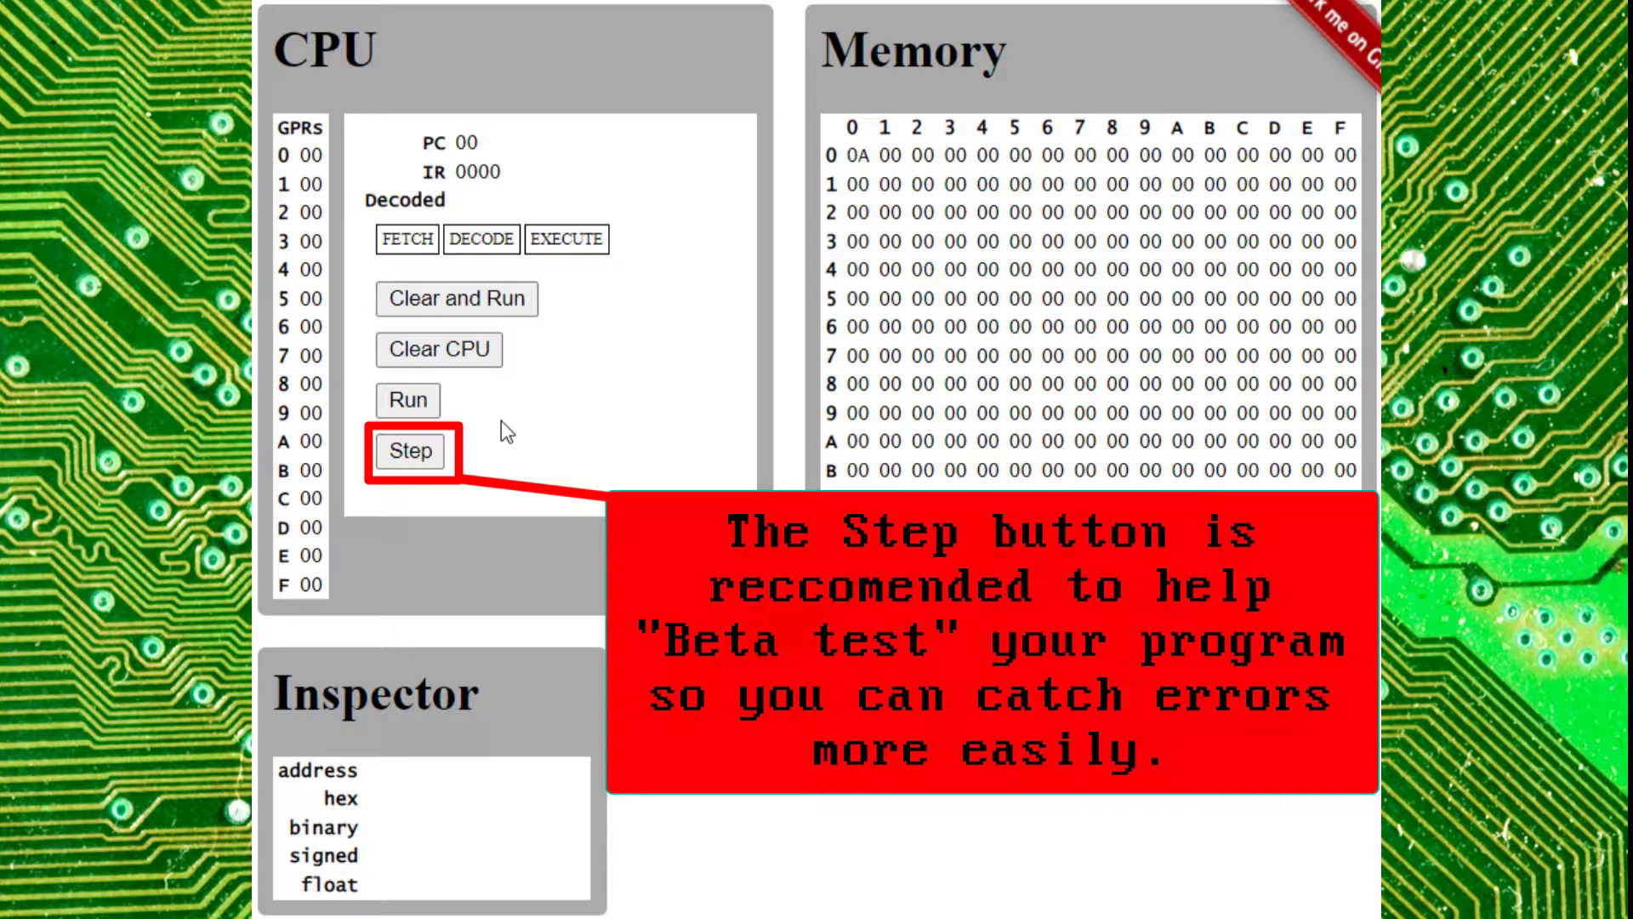
{"action": "mouse_move", "coordinate": [481, 446]}
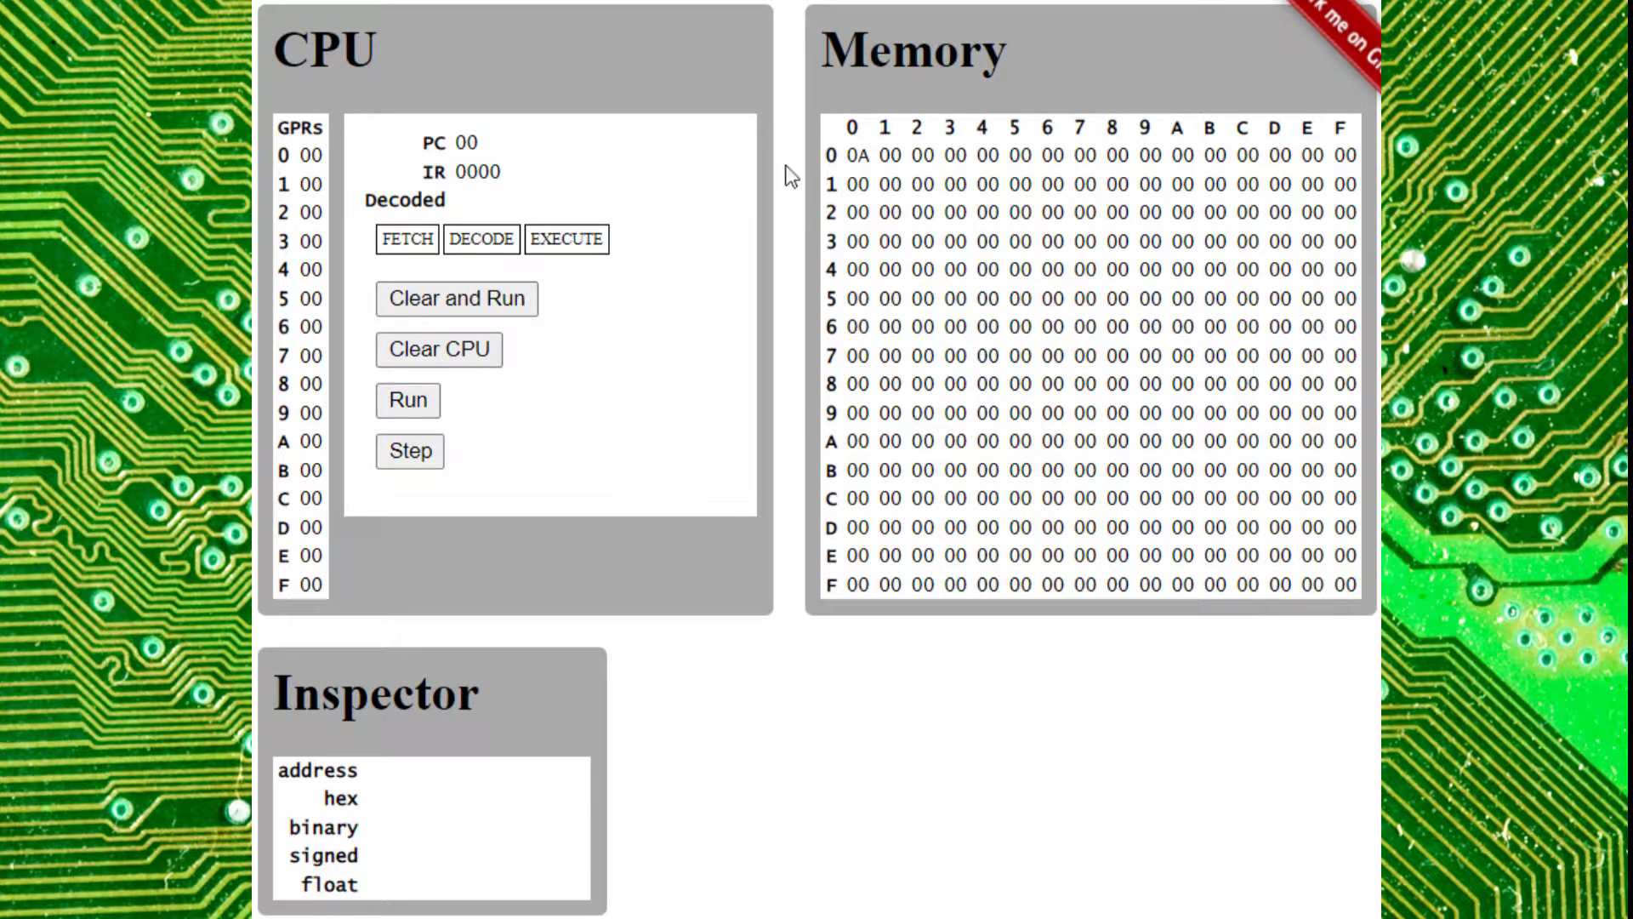
{"action": "left_click", "coordinate": [887, 155]}
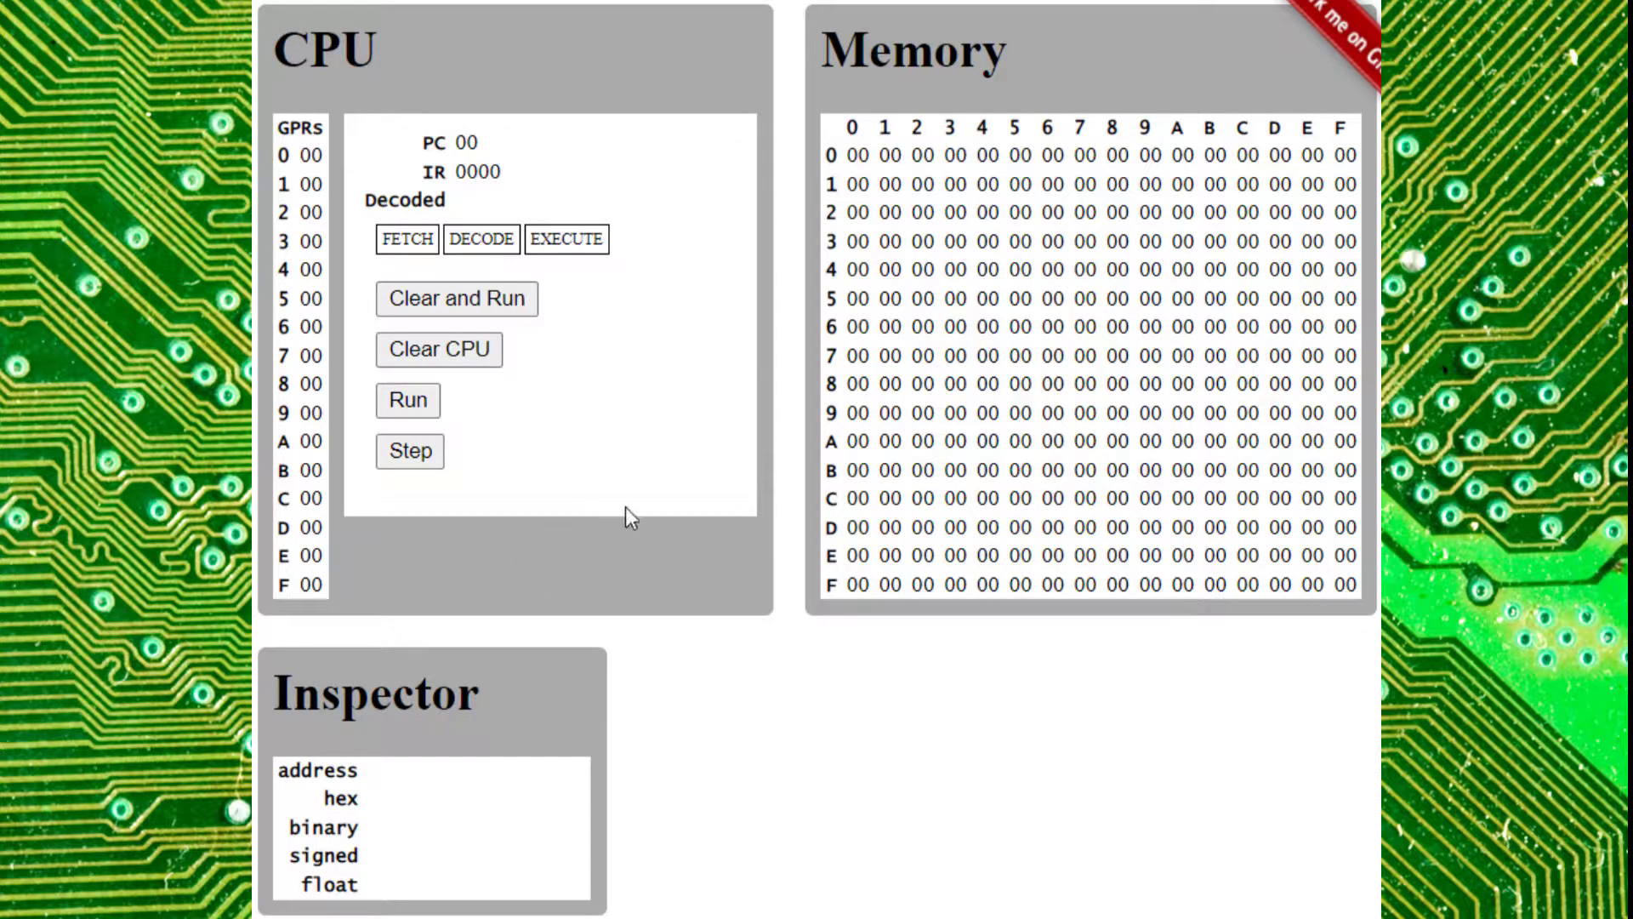
{"action": "mouse_move", "coordinate": [764, 649]}
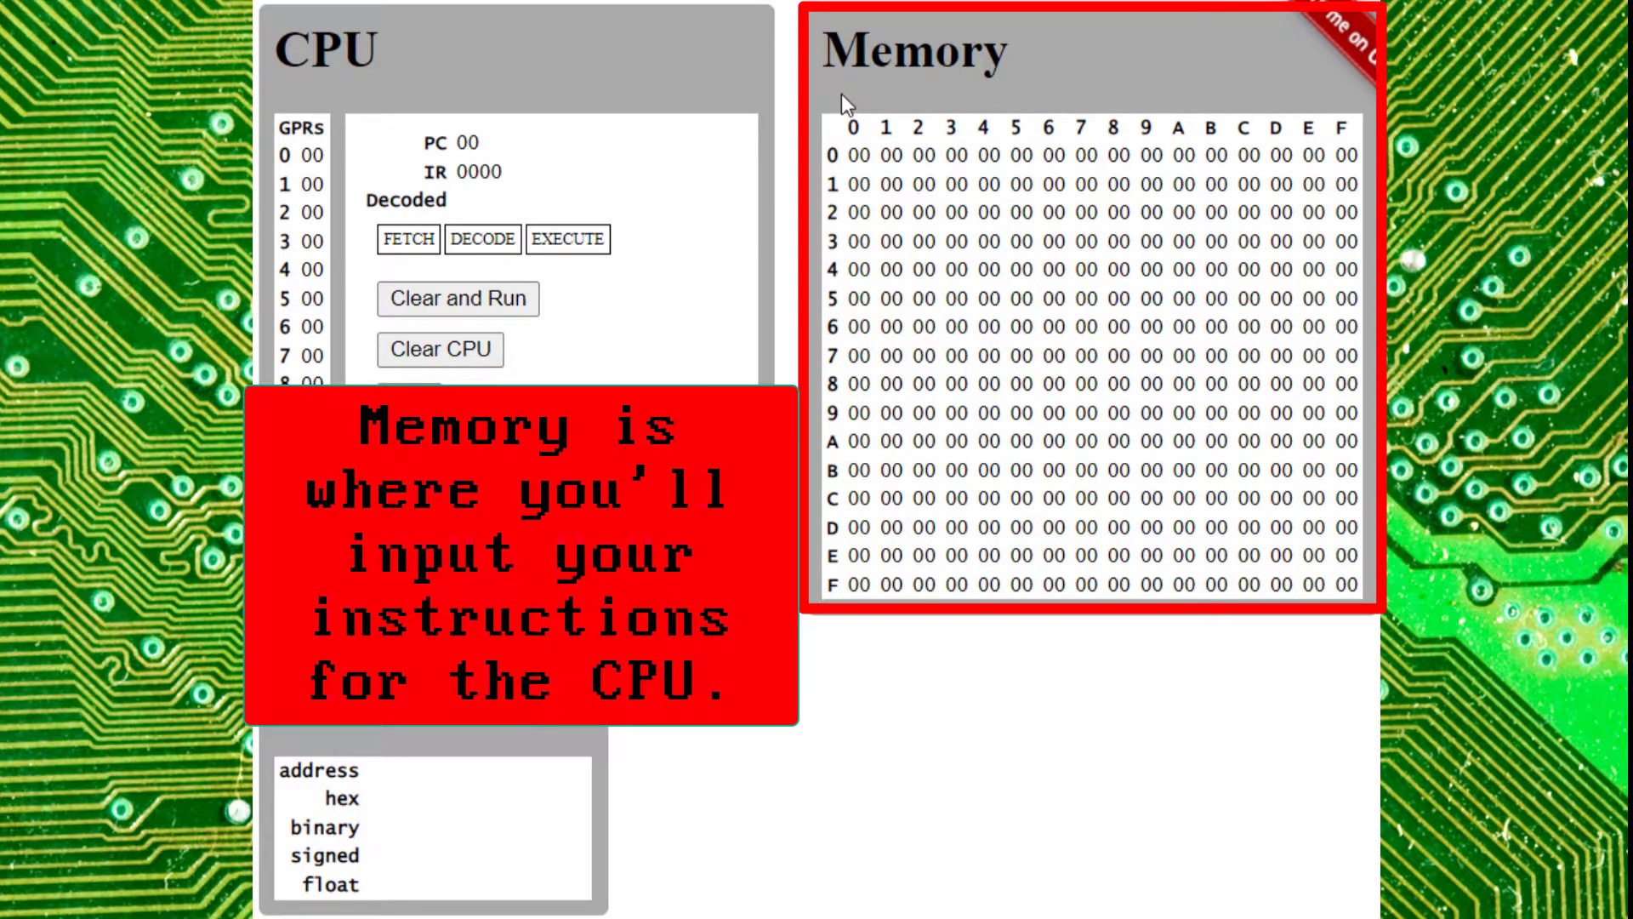
{"action": "mouse_move", "coordinate": [834, 330]}
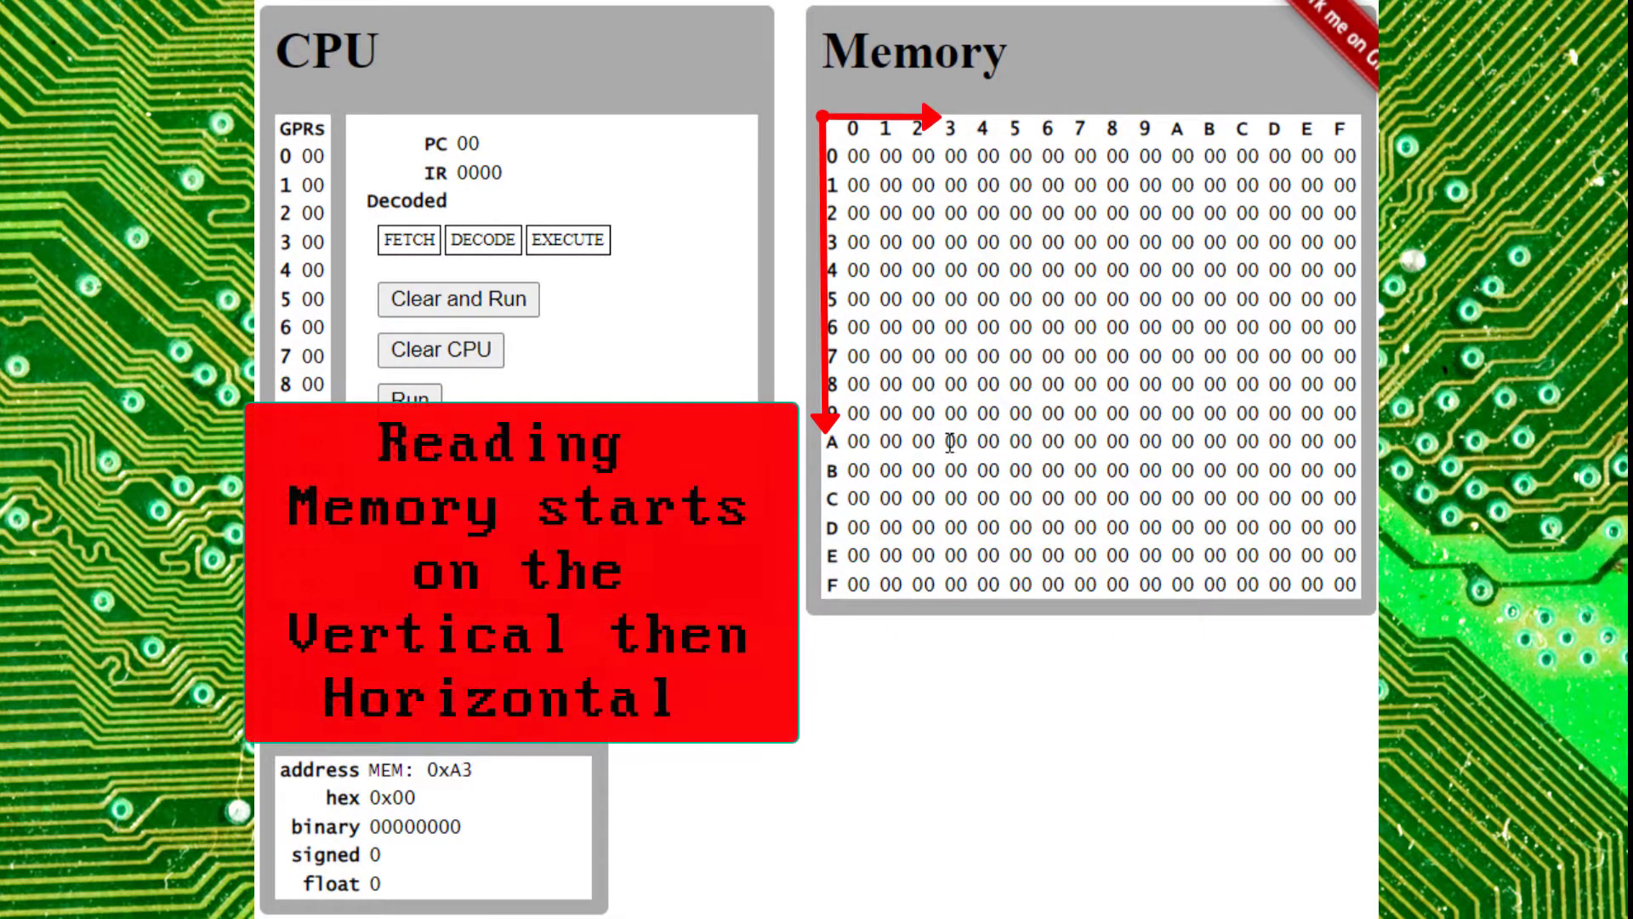
{"action": "left_click", "coordinate": [946, 441]}
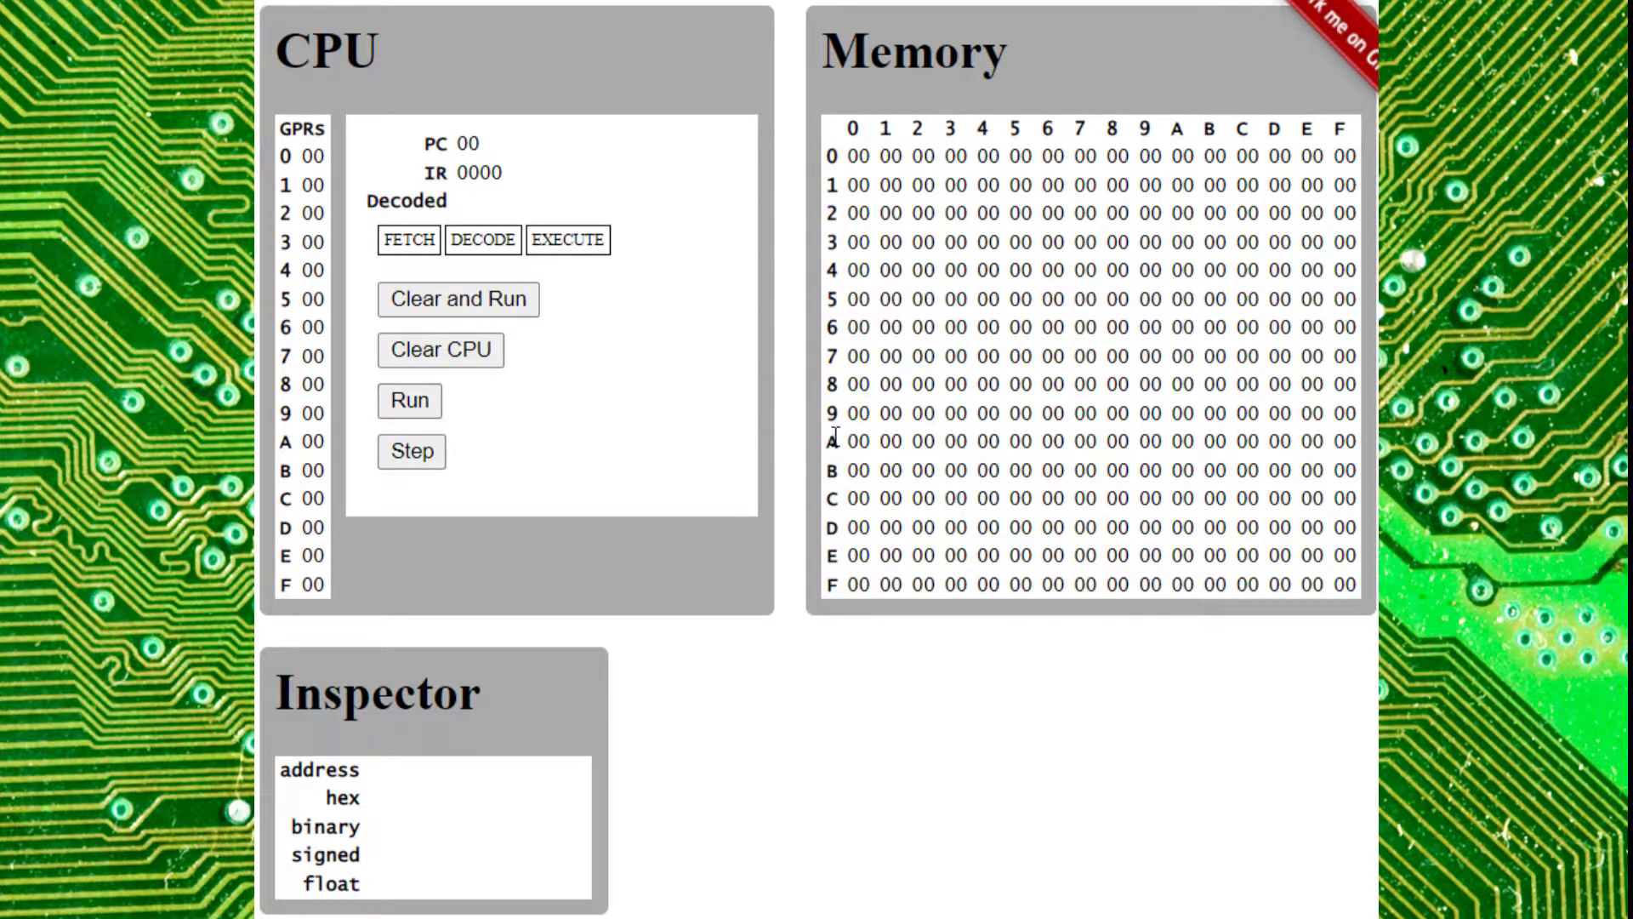
{"action": "mouse_move", "coordinate": [766, 725]}
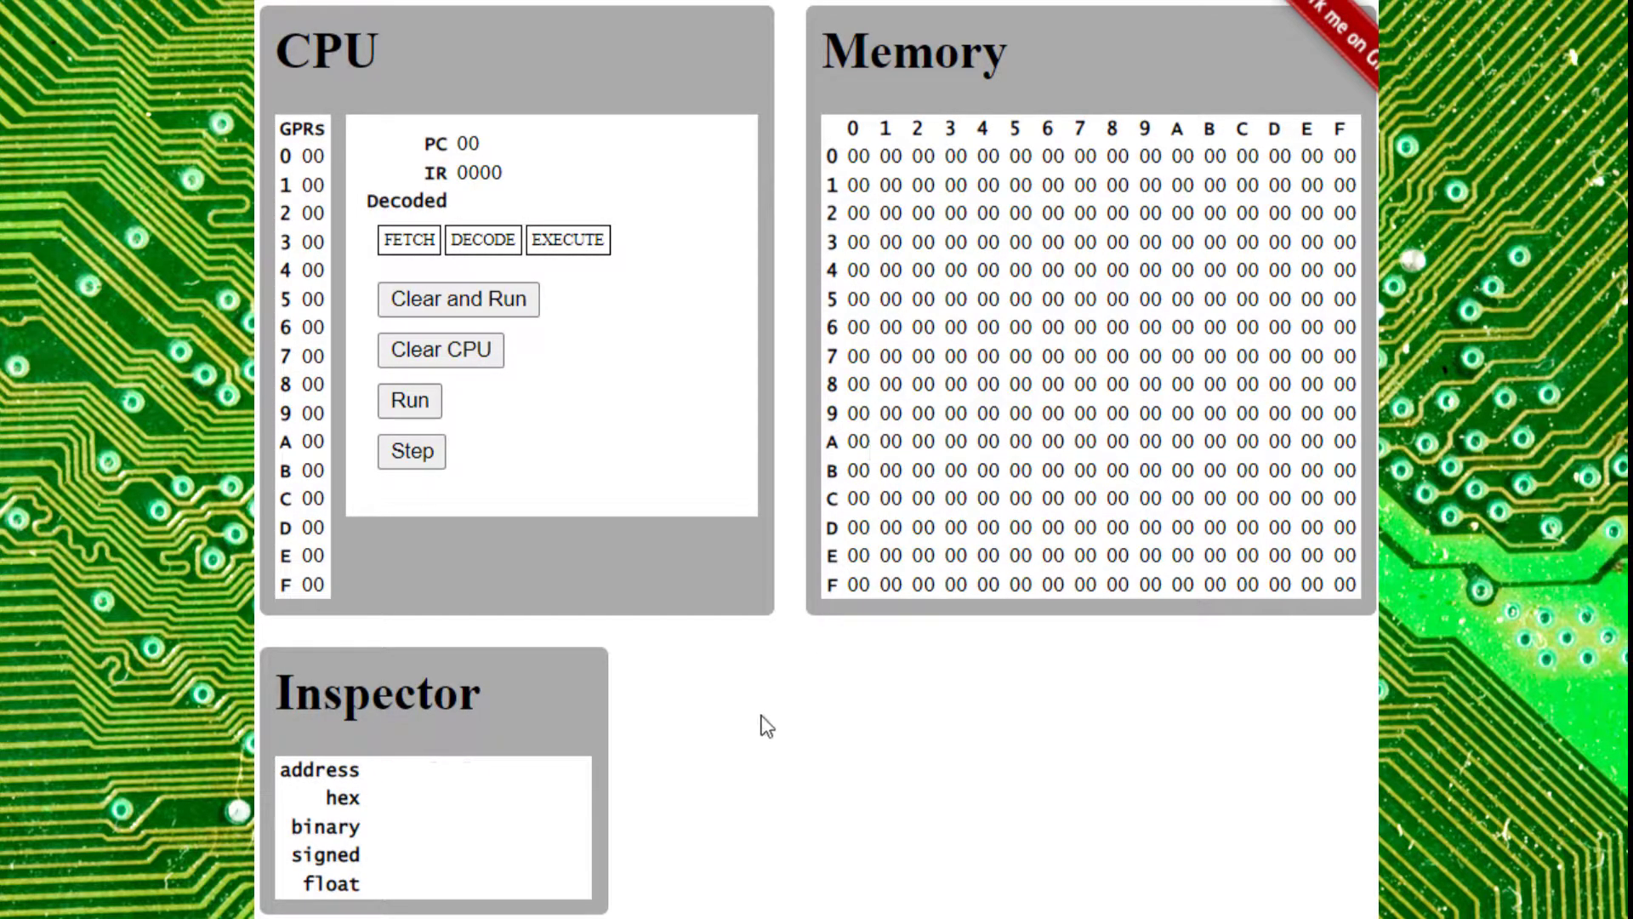
- Select memory cell 00 to begin editing its hex value
{"action": "scroll", "scroll_direction": "down", "scroll_amount": 3}
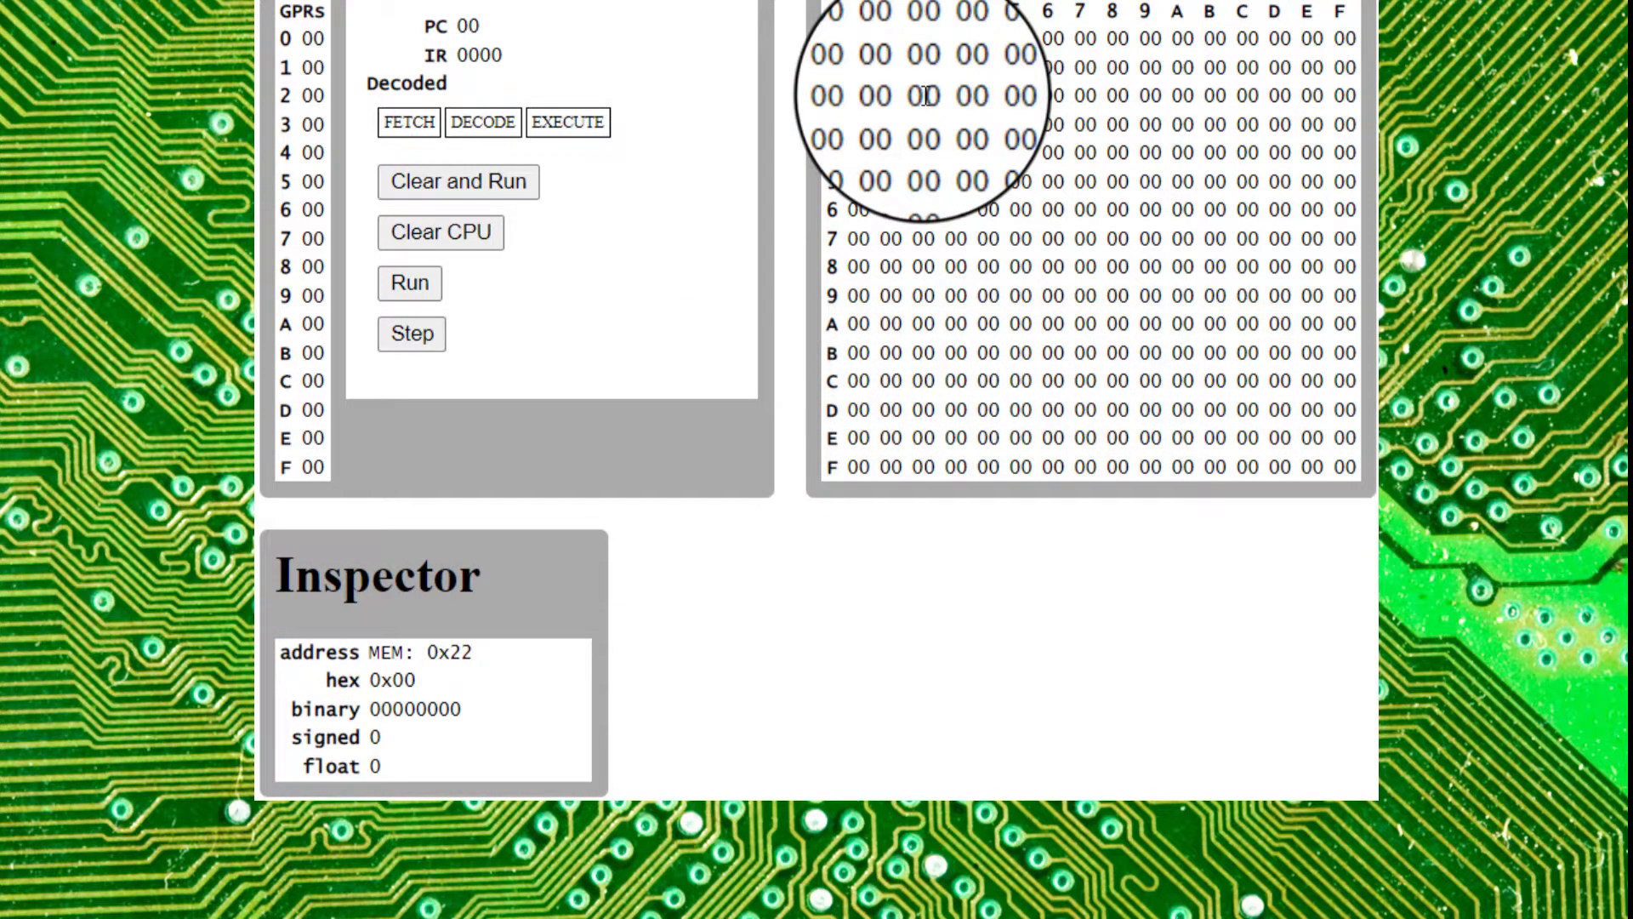
{"action": "left_click", "coordinate": [844, 37]}
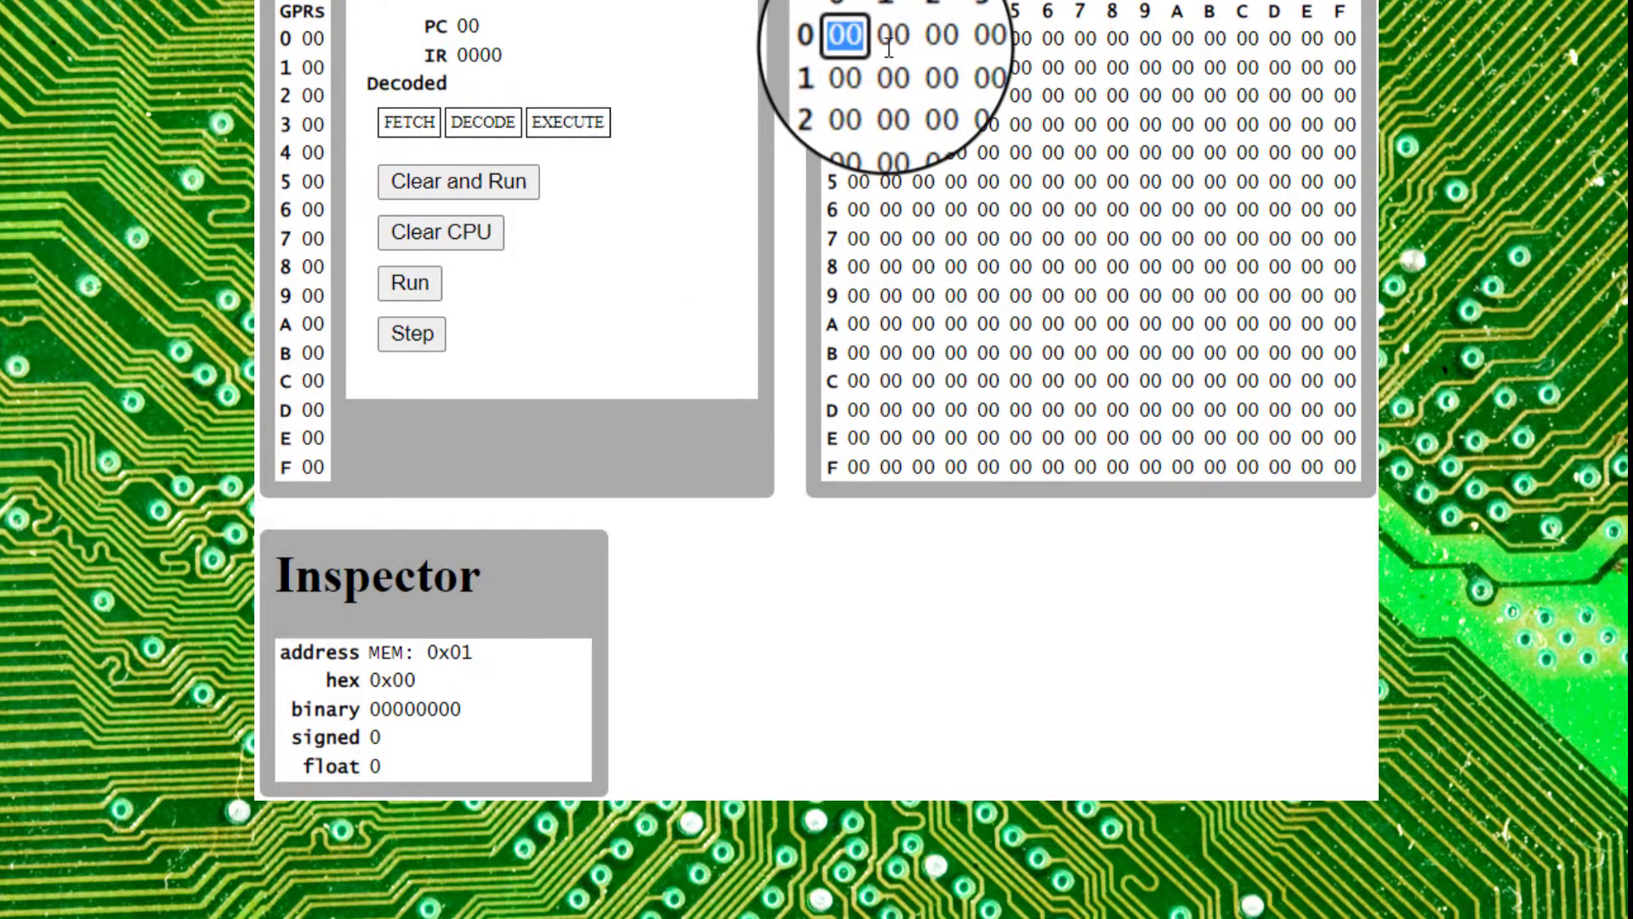